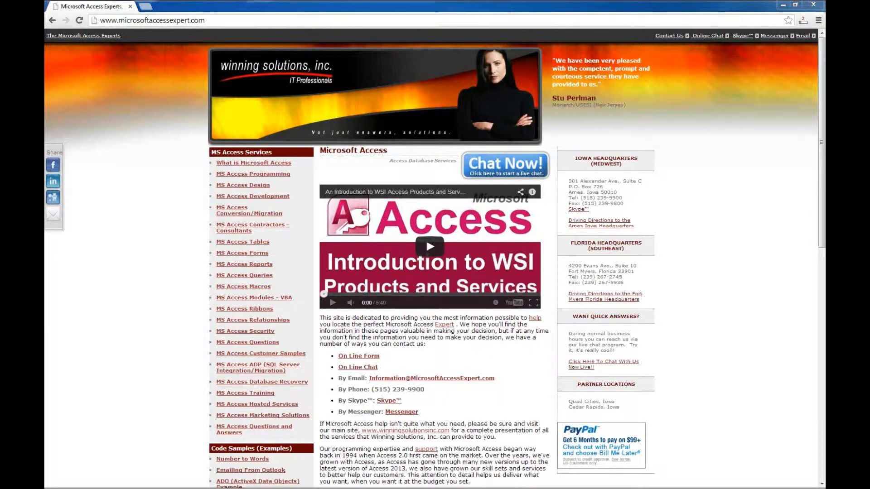
Go from the Access Expert home page to the Database Templates list and scroll to the Network Login Name entry
{"action": "scroll", "scroll_direction": "down", "scroll_amount": 3}
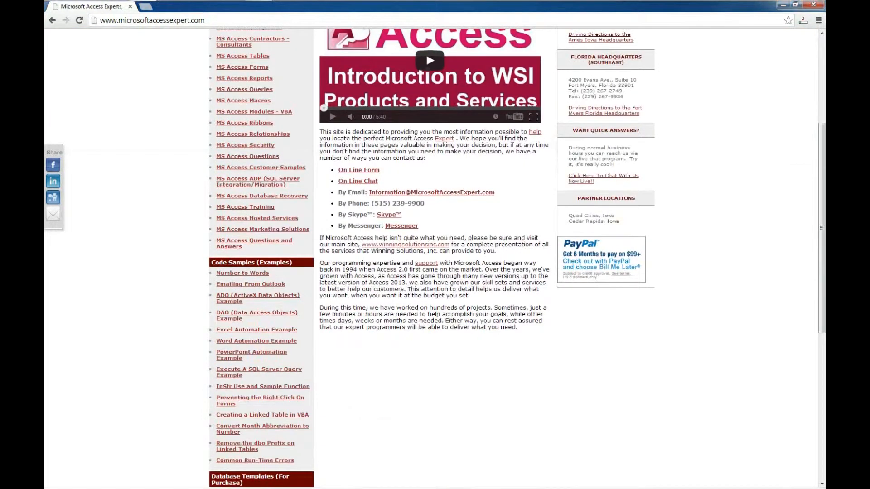
{"action": "scroll", "scroll_direction": "down", "scroll_amount": 3}
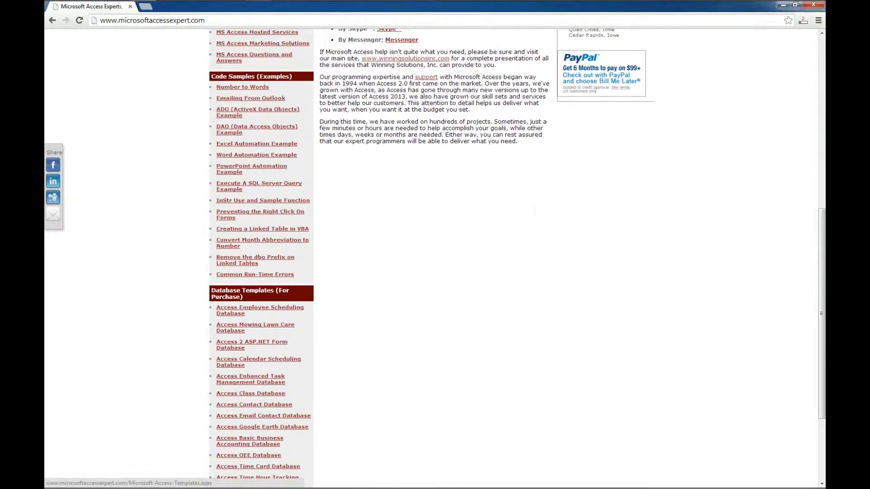
{"action": "left_click", "coordinate": [250, 293]}
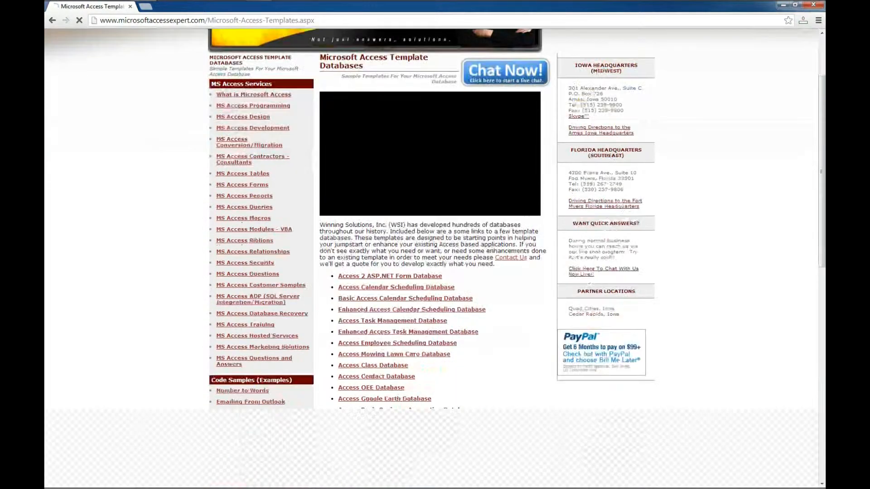
{"action": "scroll", "scroll_direction": "down", "scroll_amount": 3}
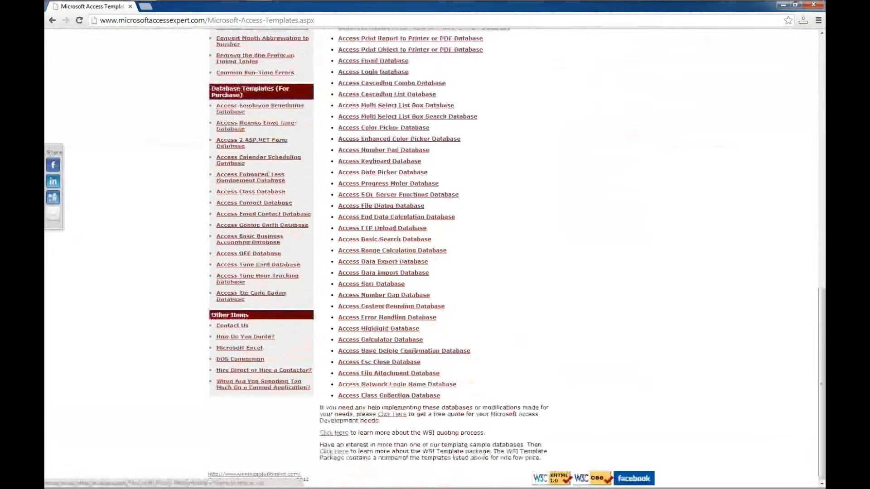
Open the Access Network Login Name Database page and reach its 'Download a demo' section
{"action": "left_click", "coordinate": [396, 384]}
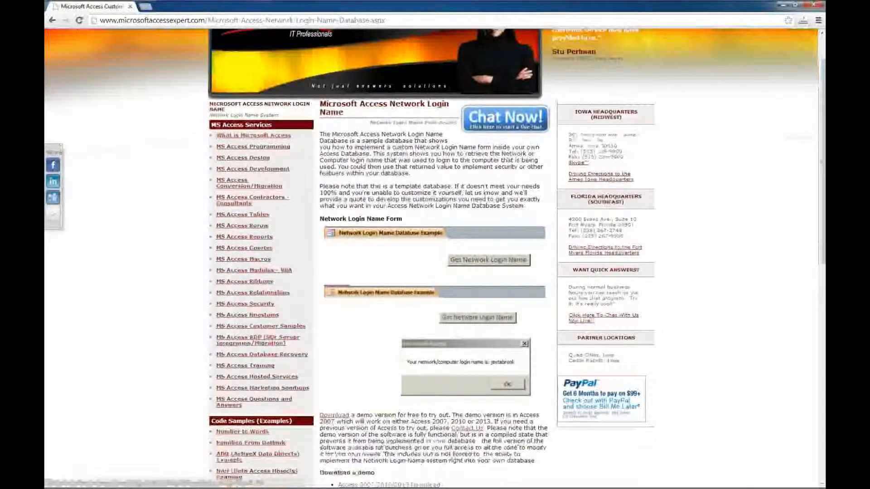
{"action": "scroll", "scroll_direction": "down", "scroll_amount": 3}
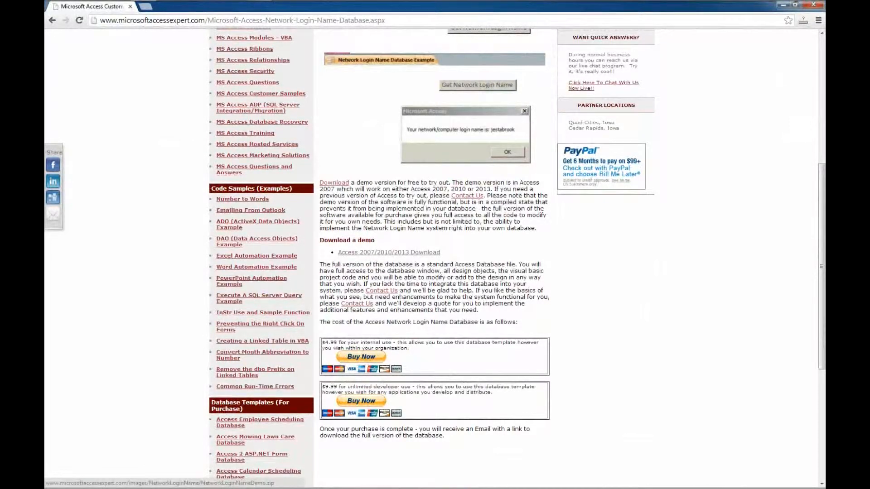
Save the 'Access 2007/2010/2013 Download' demo zip to the Desktop via Save link as
{"action": "right_click", "coordinate": [389, 252]}
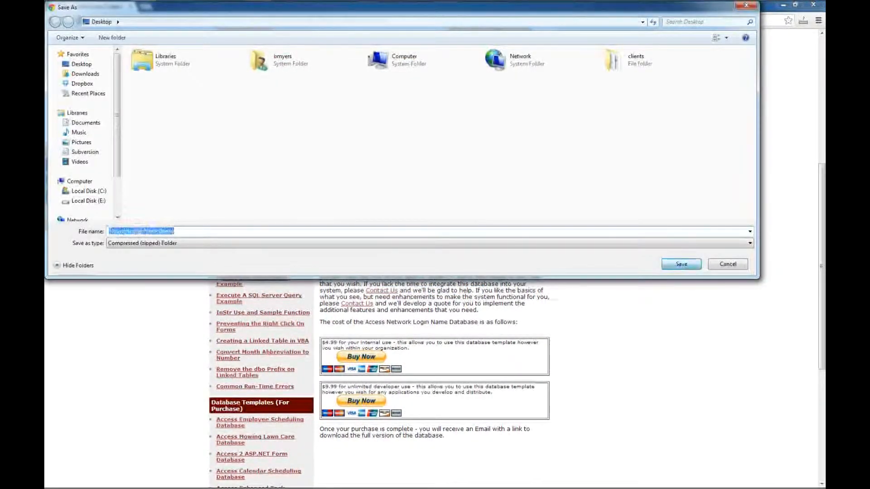
{"action": "left_click", "coordinate": [680, 263]}
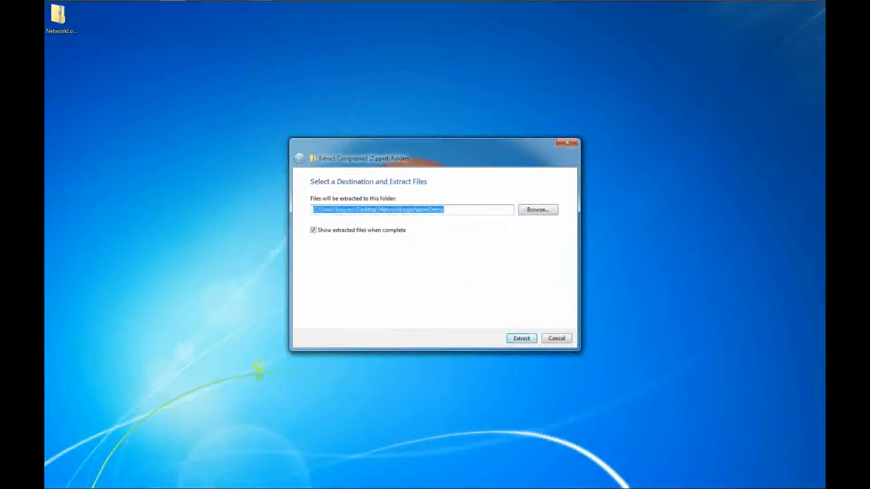
Extract the demo zip to the Desktop and open the NetworkLoginNameDemo database from the folder
{"action": "left_click", "coordinate": [520, 338]}
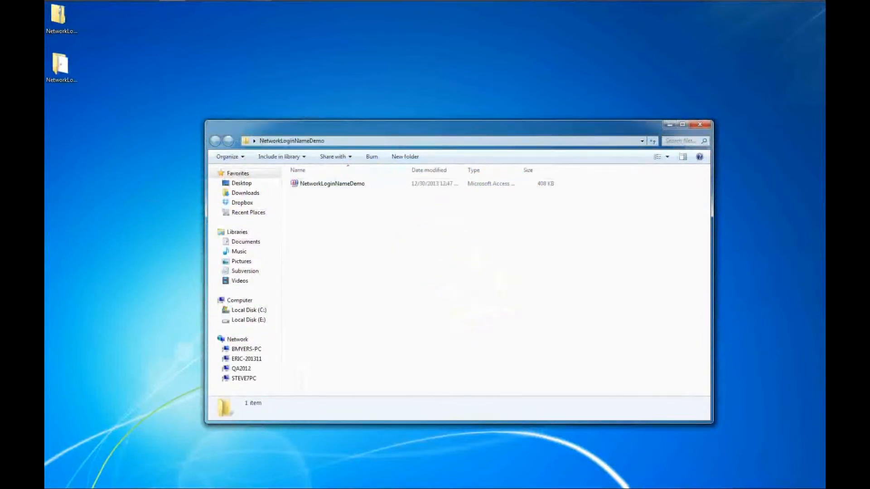
{"action": "left_click", "coordinate": [331, 183]}
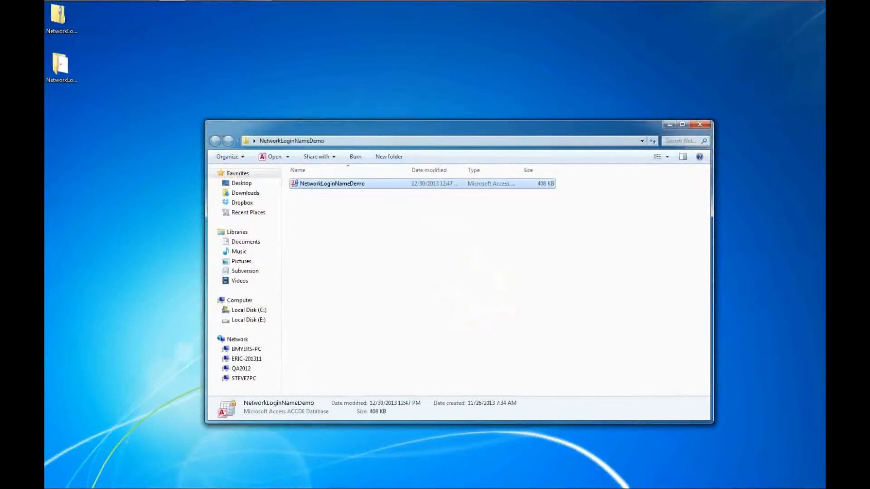
{"action": "double_click", "coordinate": [331, 183]}
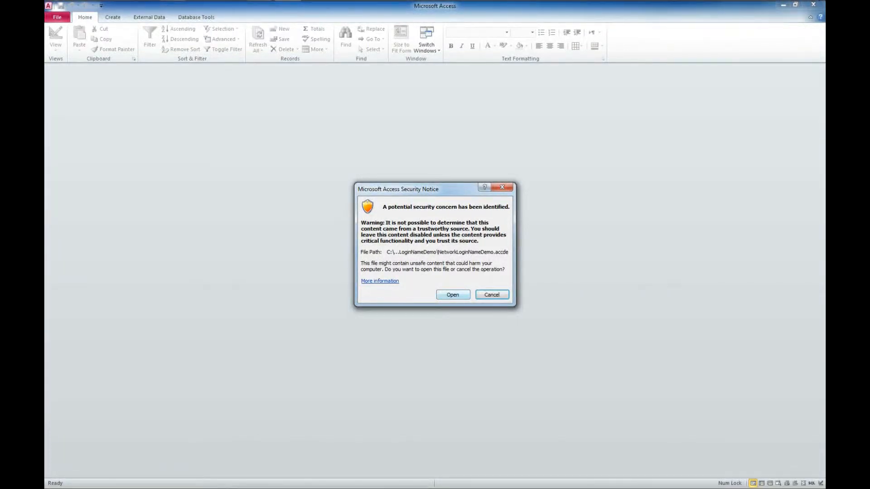
Accept the Access Security Notice and dismiss the Demo popup over the example form
{"action": "left_click", "coordinate": [453, 295]}
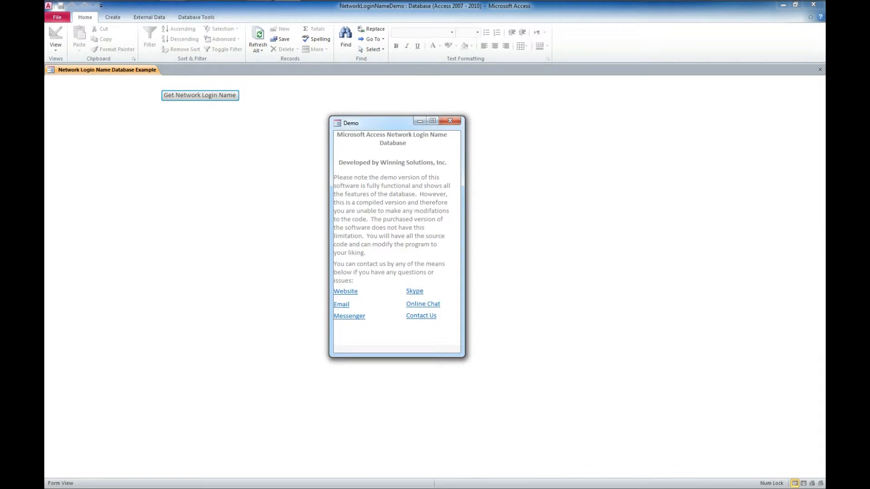
{"action": "left_click", "coordinate": [449, 121]}
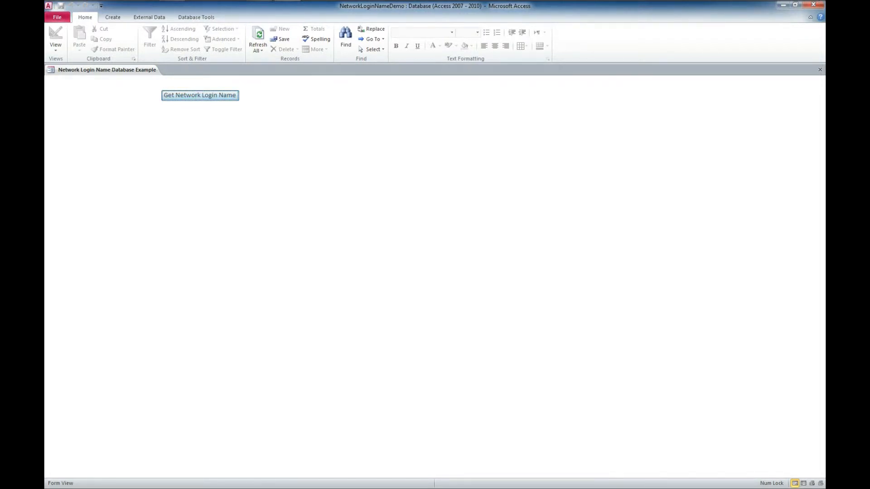
Use 'Get Network Login Name' twice, dismissing the username message box in between
{"action": "left_click", "coordinate": [200, 95]}
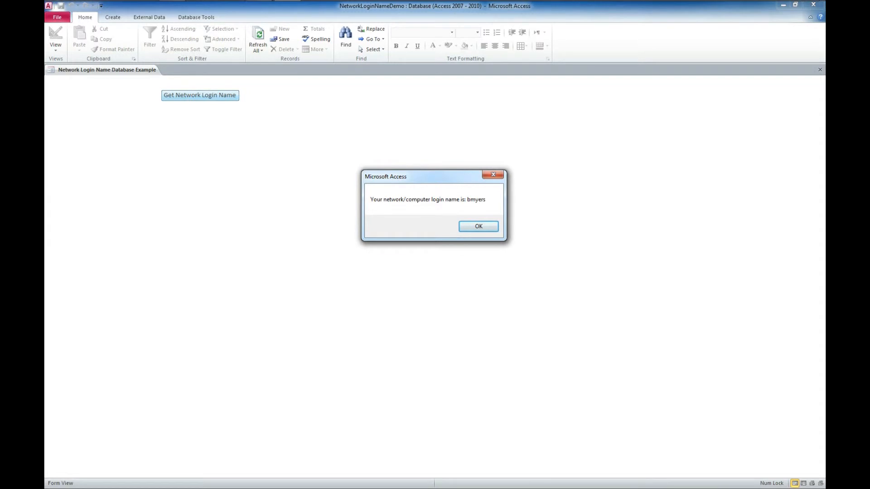
{"action": "left_click", "coordinate": [478, 227]}
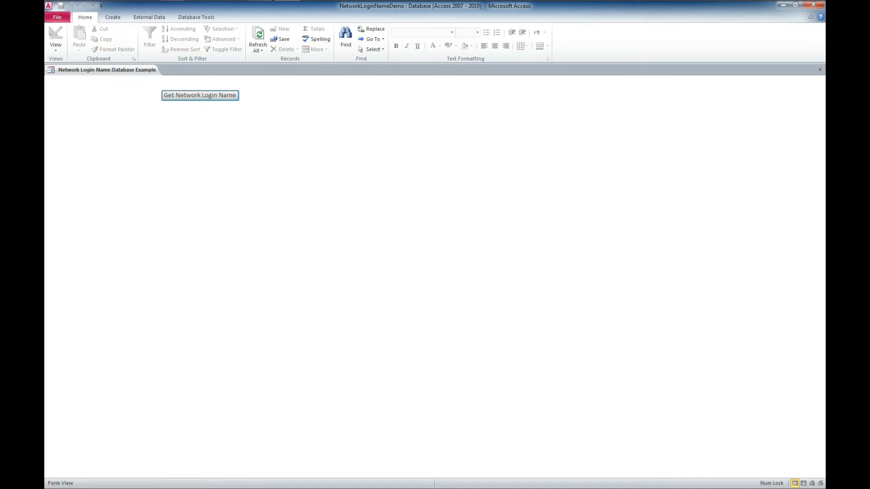
{"action": "left_click", "coordinate": [199, 95]}
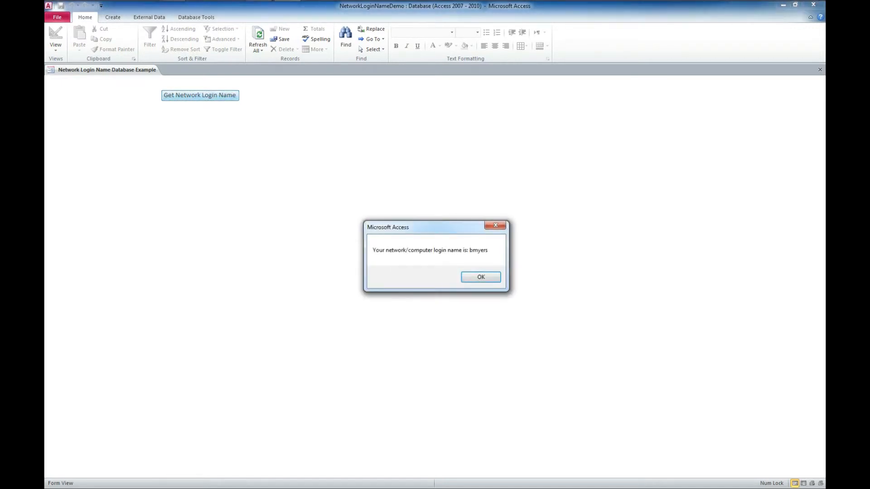